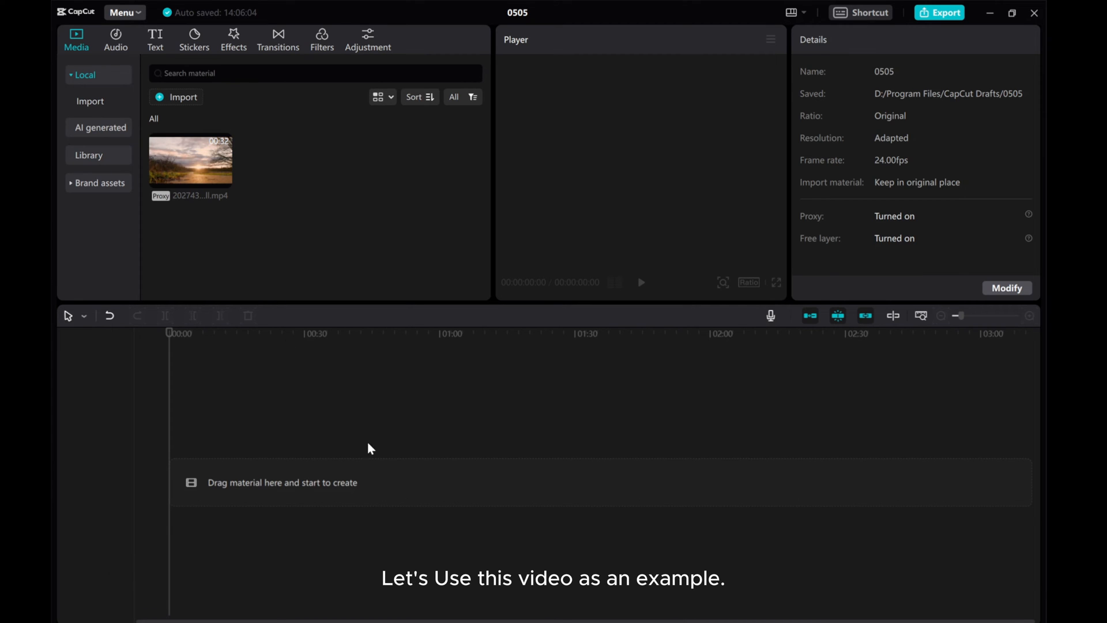
# Drag the sunset walking video from the Media panel onto the timeline track
pyautogui.moveTo(189, 160); pyautogui.dragTo(321, 482)
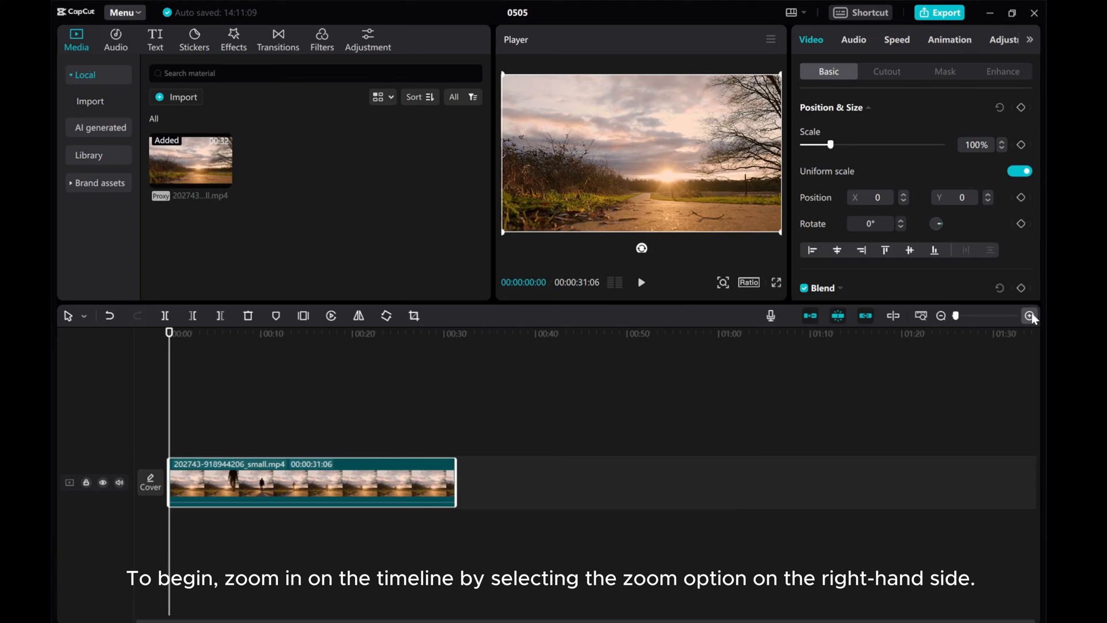
# Zoom in on the timeline and set the playhead near the 00:15 mark
pyautogui.click(1029, 316)
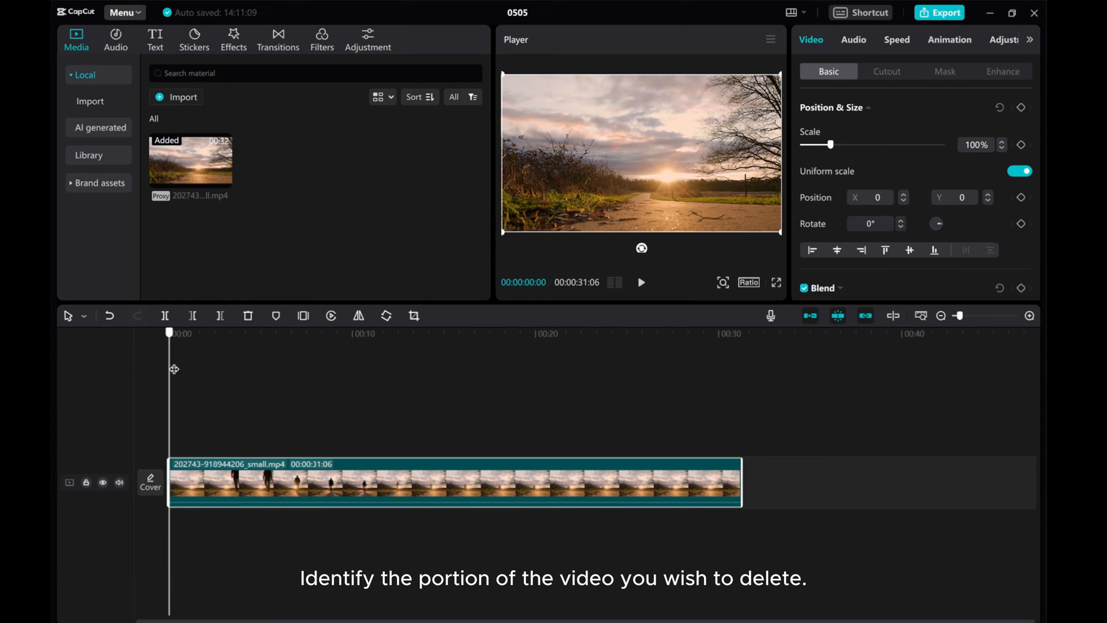
pyautogui.click(252, 333)
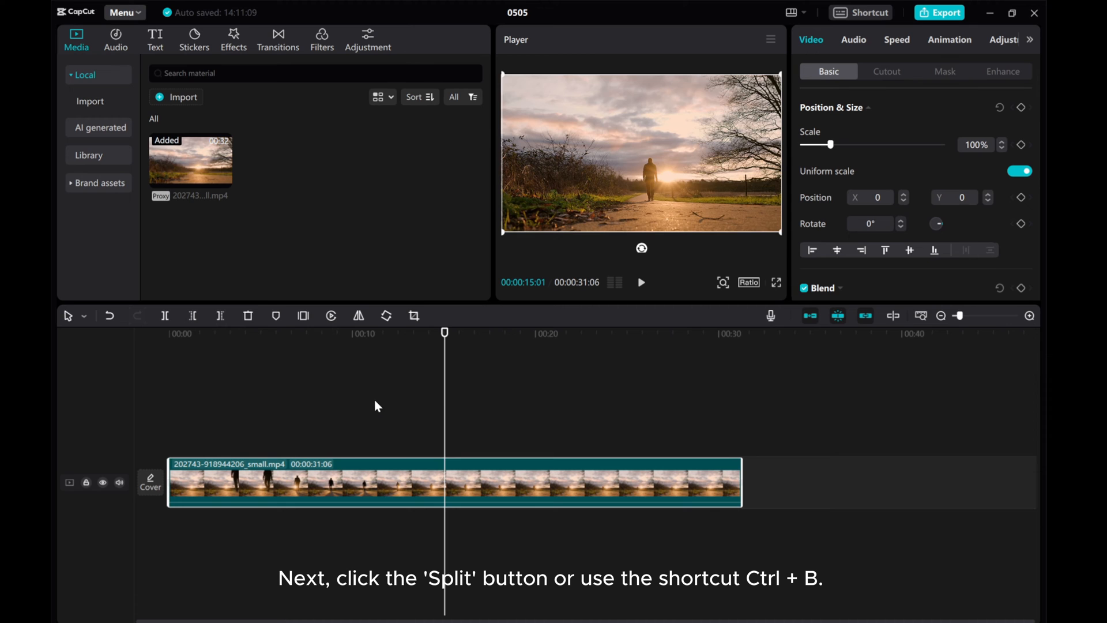
pyautogui.moveTo(165, 316)
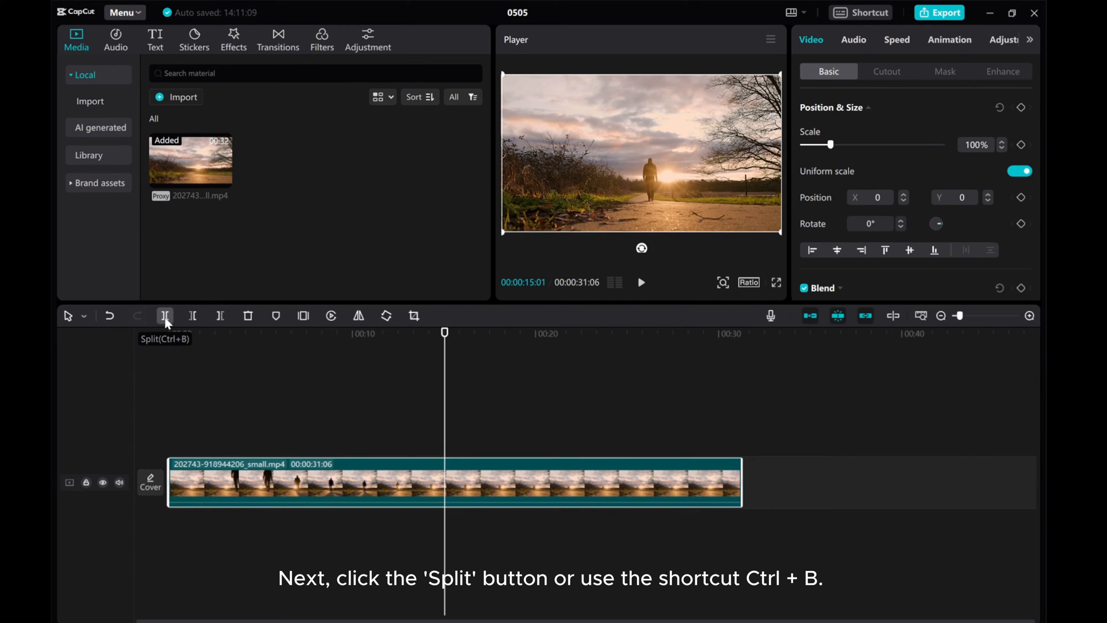
# Split the sunset clip at 15 seconds and again at about 22 seconds
pyautogui.click(165, 316)
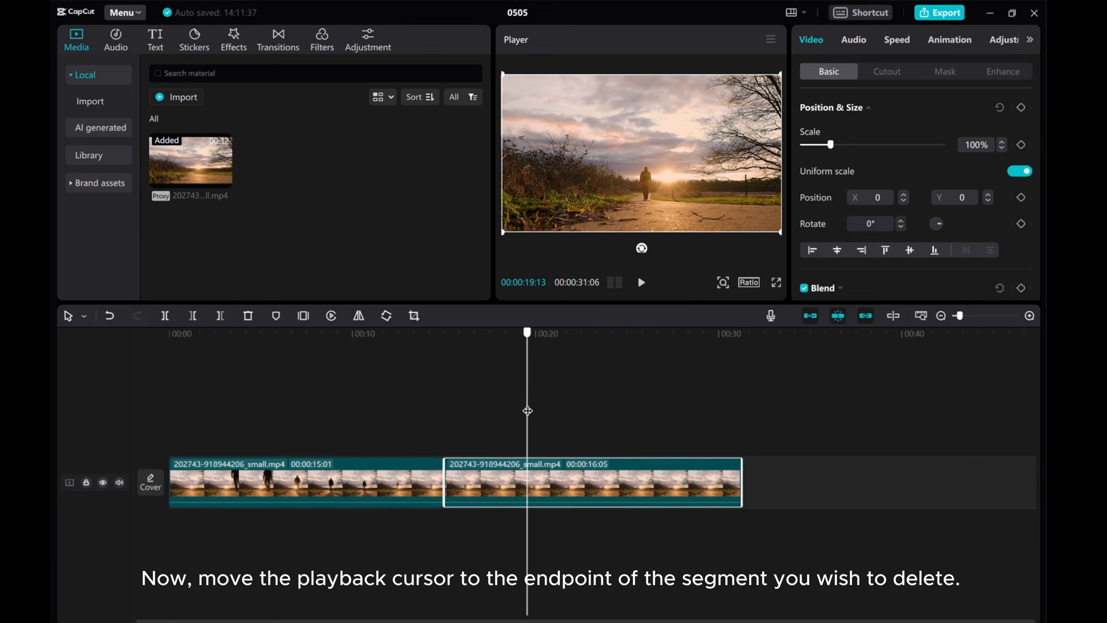
pyautogui.moveTo(526, 333); pyautogui.dragTo(556, 332)
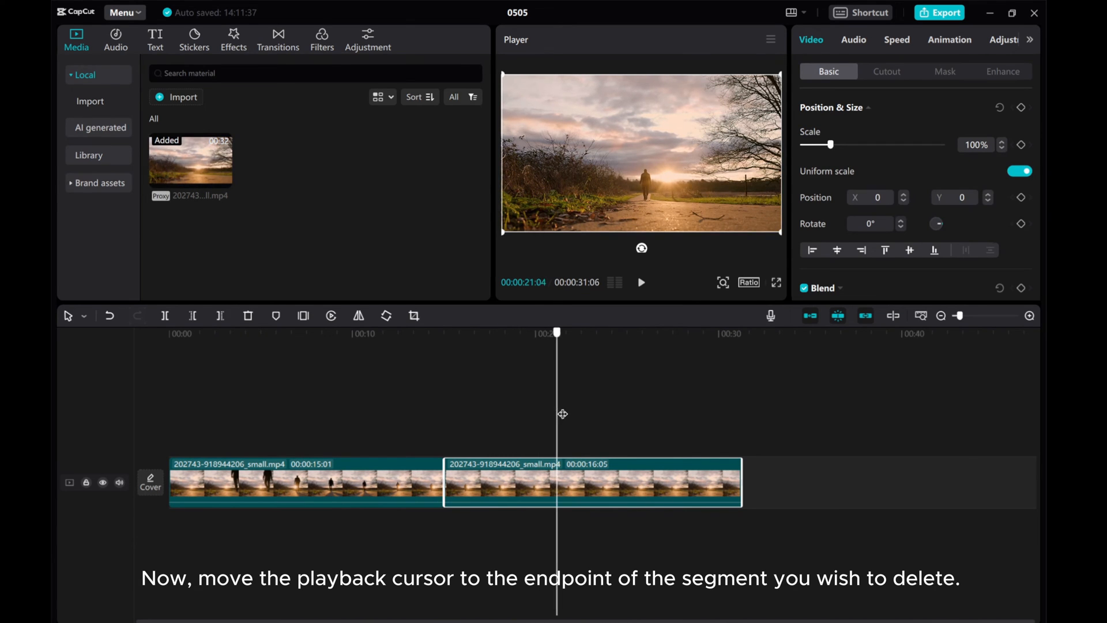
pyautogui.moveTo(556, 332); pyautogui.dragTo(582, 332)
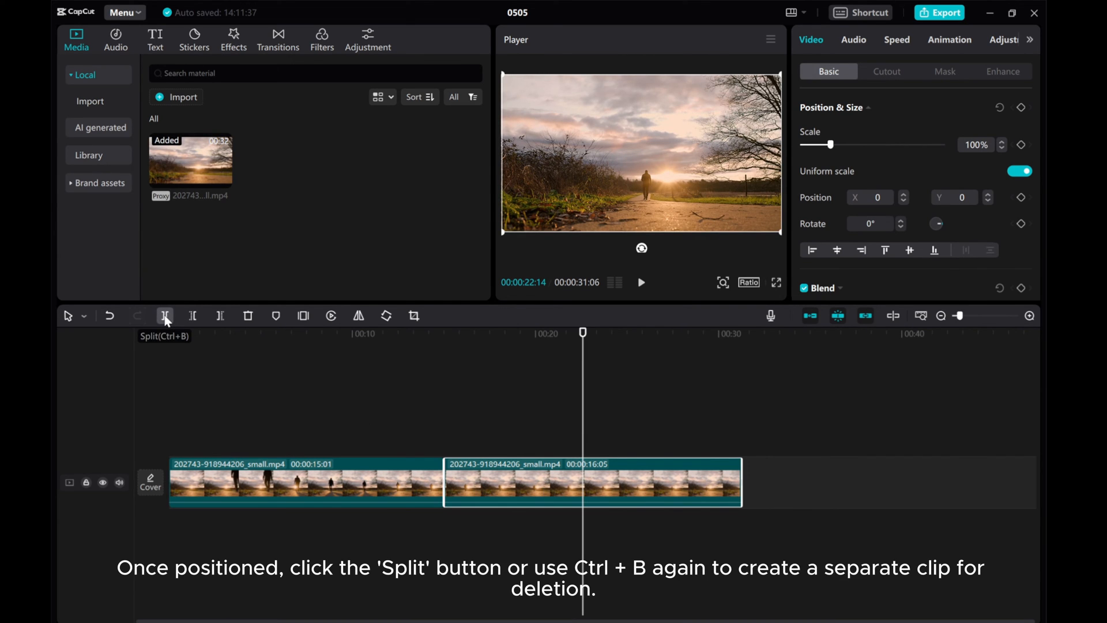
pyautogui.click(165, 316)
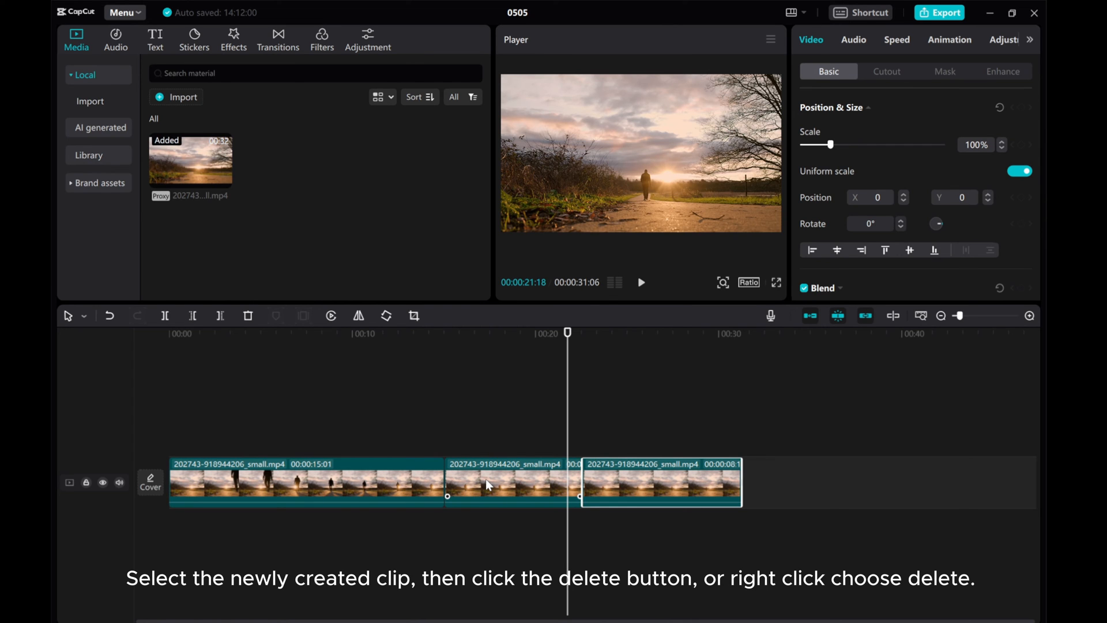
# Select the middle 15–22 second clip and bring up its context menu
pyautogui.click(488, 488)
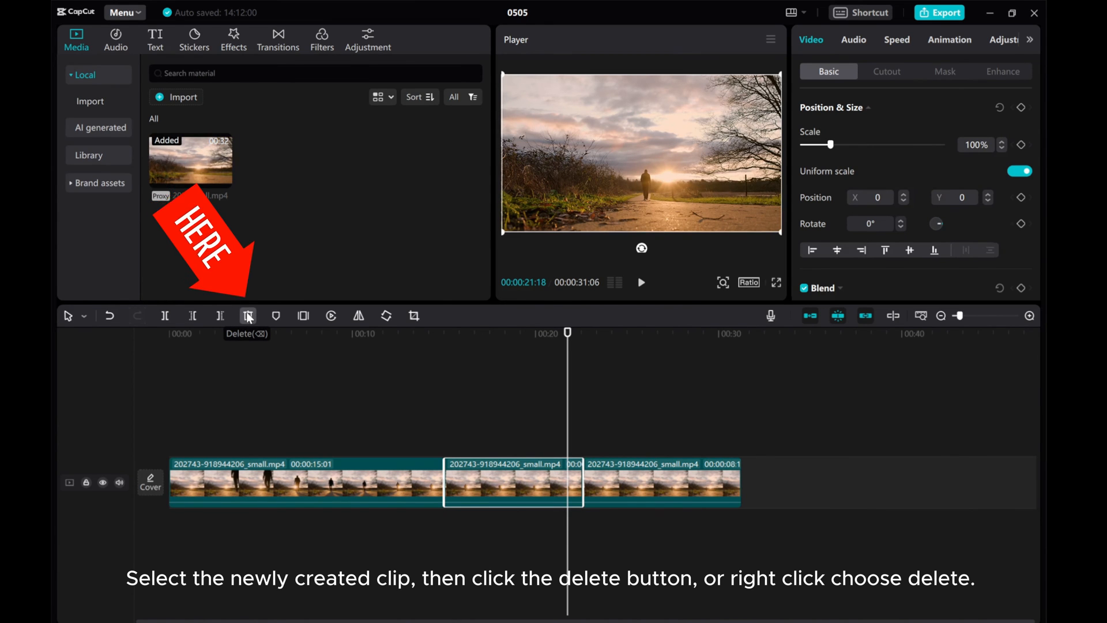
pyautogui.rightClick(491, 491)
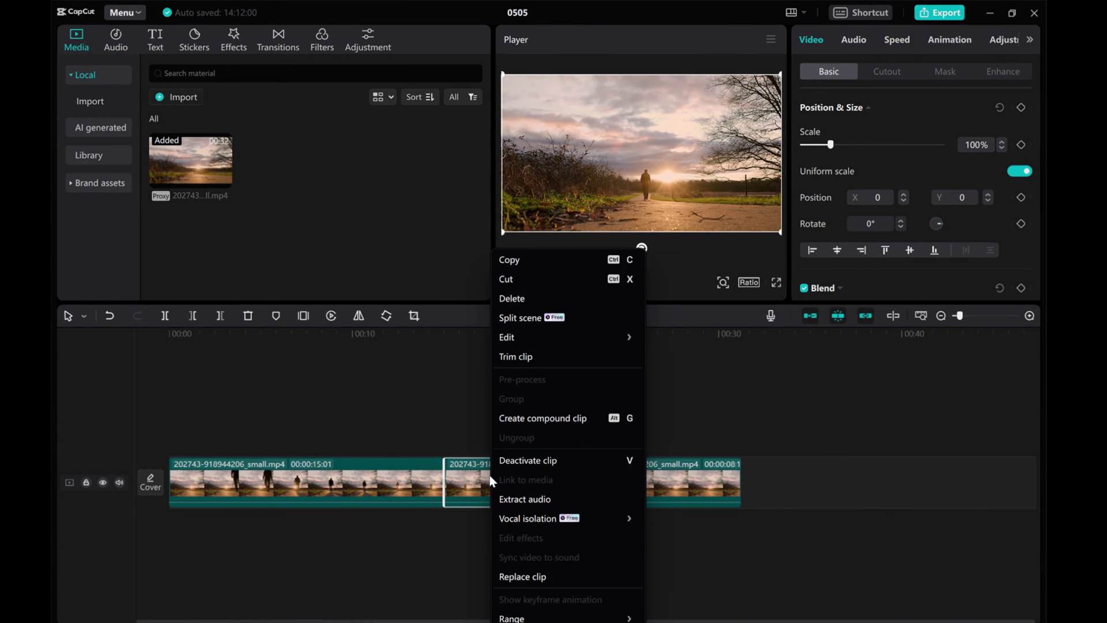
pyautogui.moveTo(516, 302)
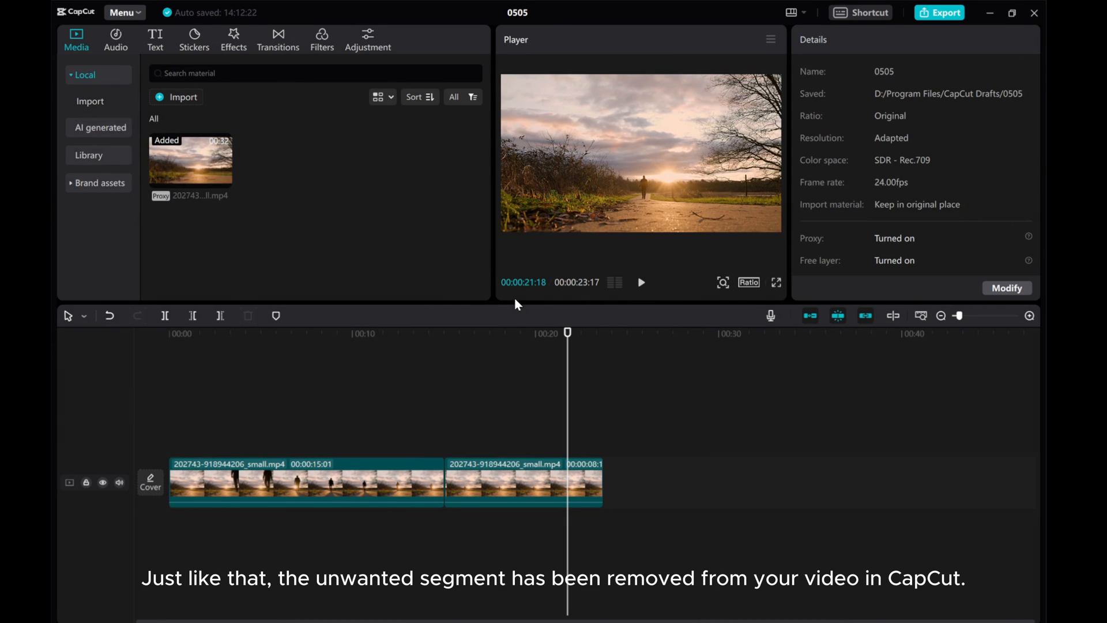
pyautogui.moveTo(446, 560)
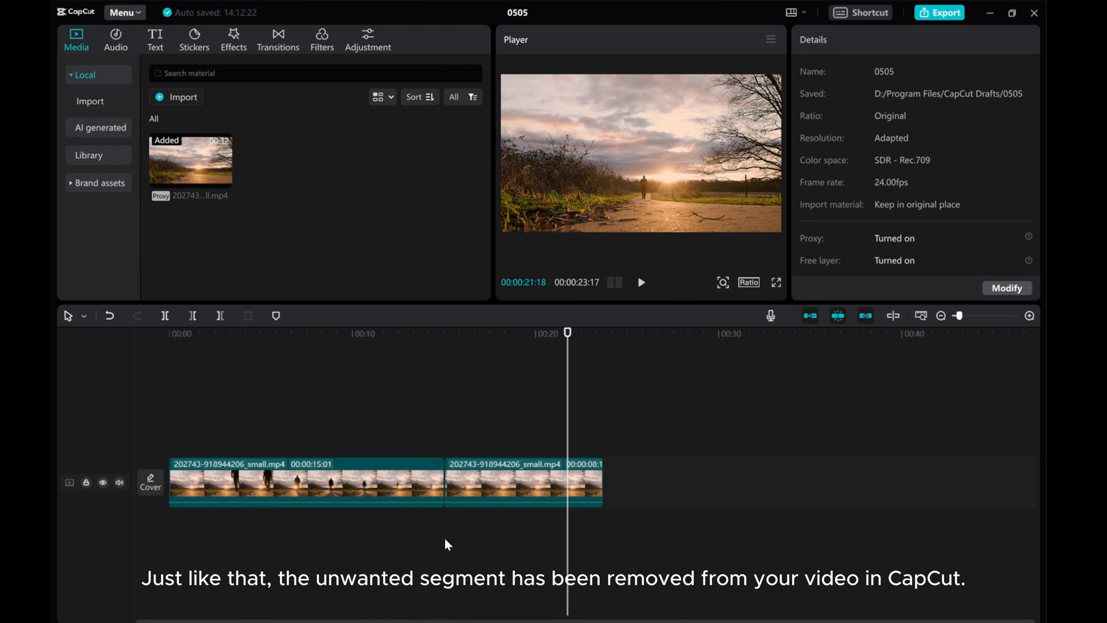